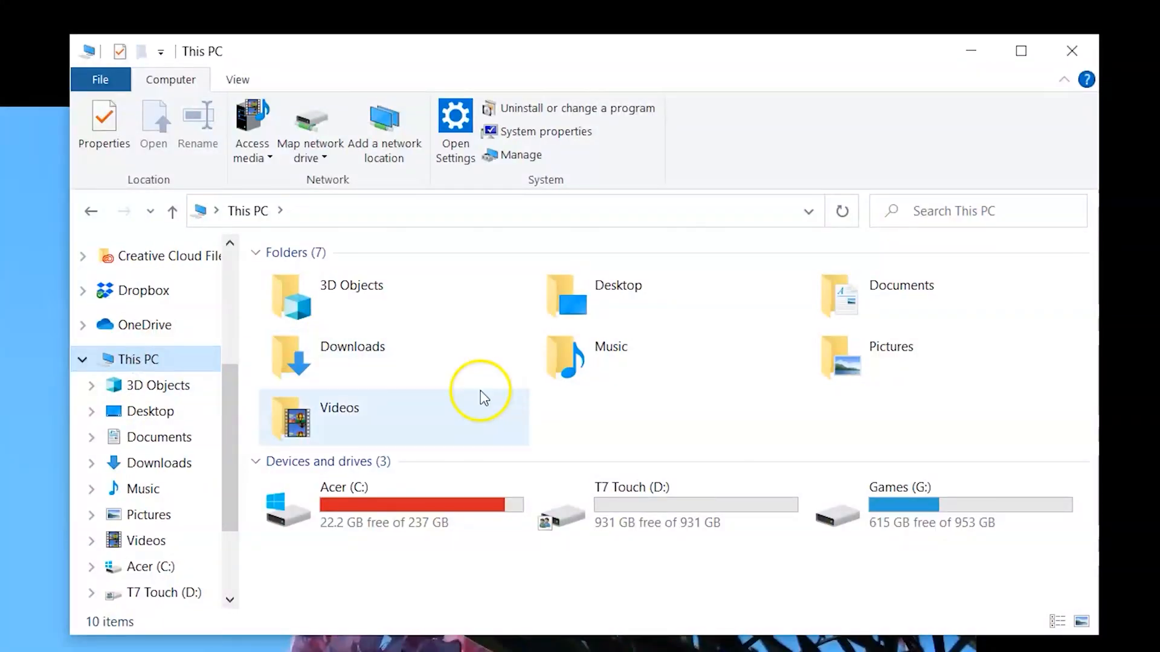
mouse_move(640, 515)
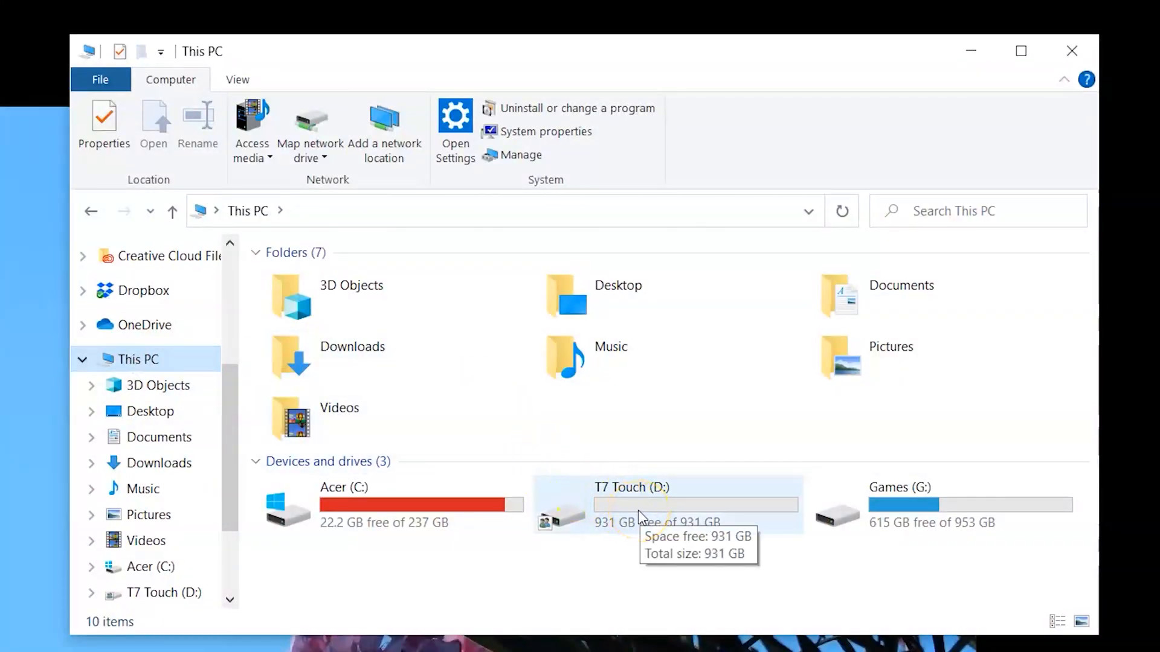
Step: Run SamsungPortableSSD_Setup_Win_1.0.exe from T7 Touch (D:) and accept the license agreement
double_click(632, 504)
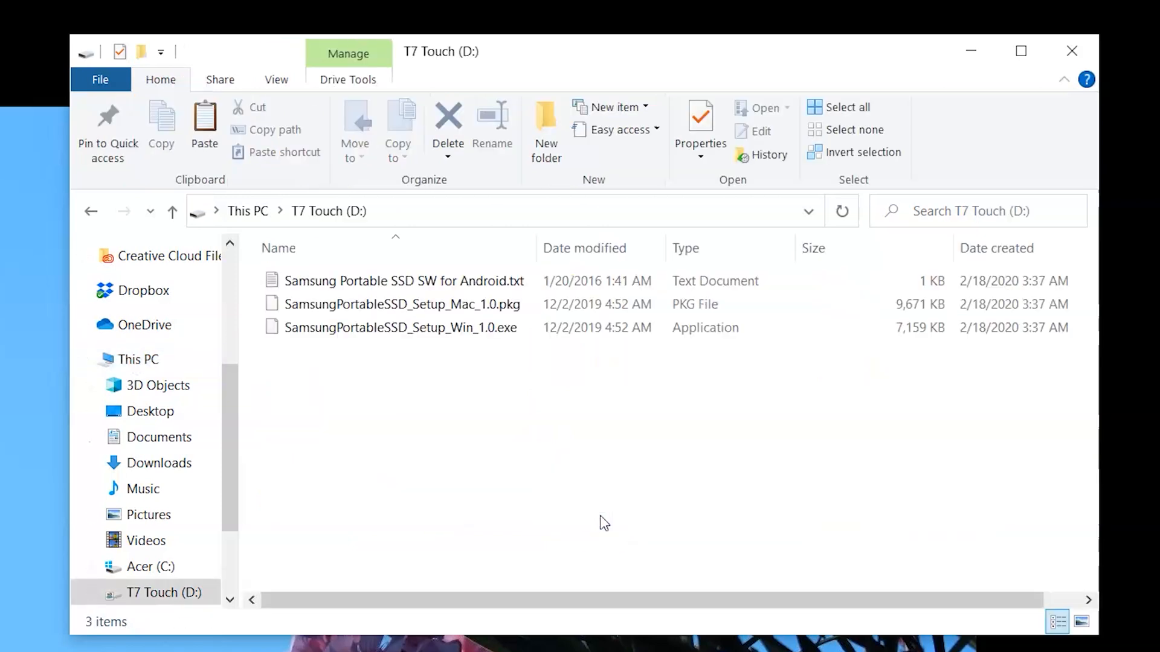
left_click(400, 328)
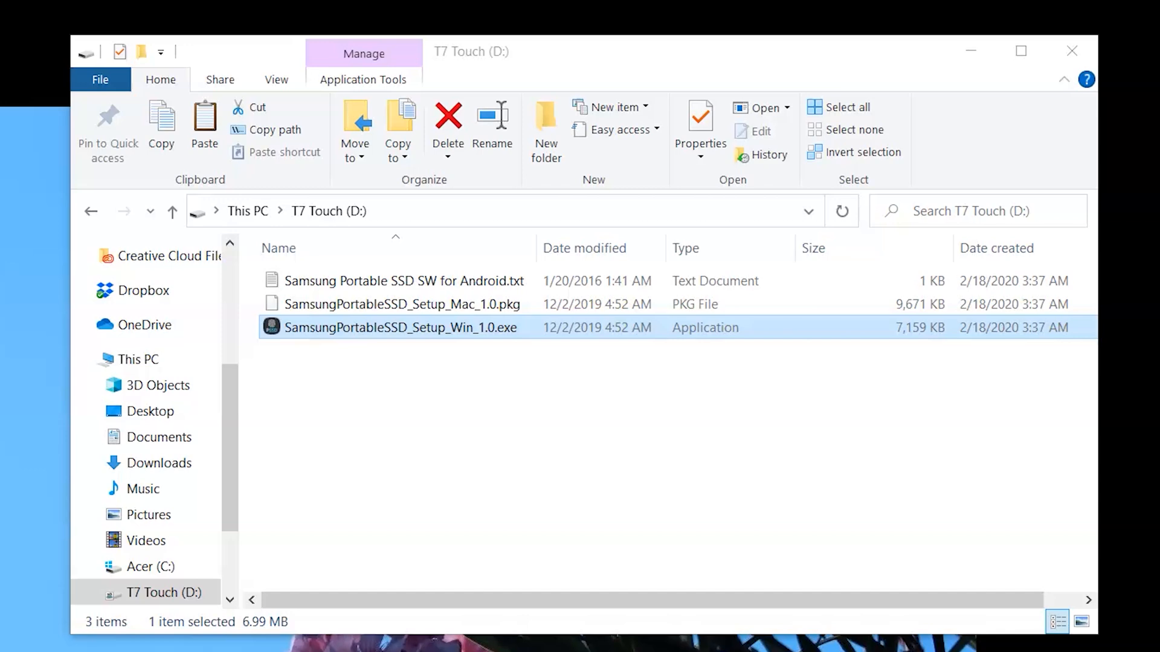
double_click(399, 327)
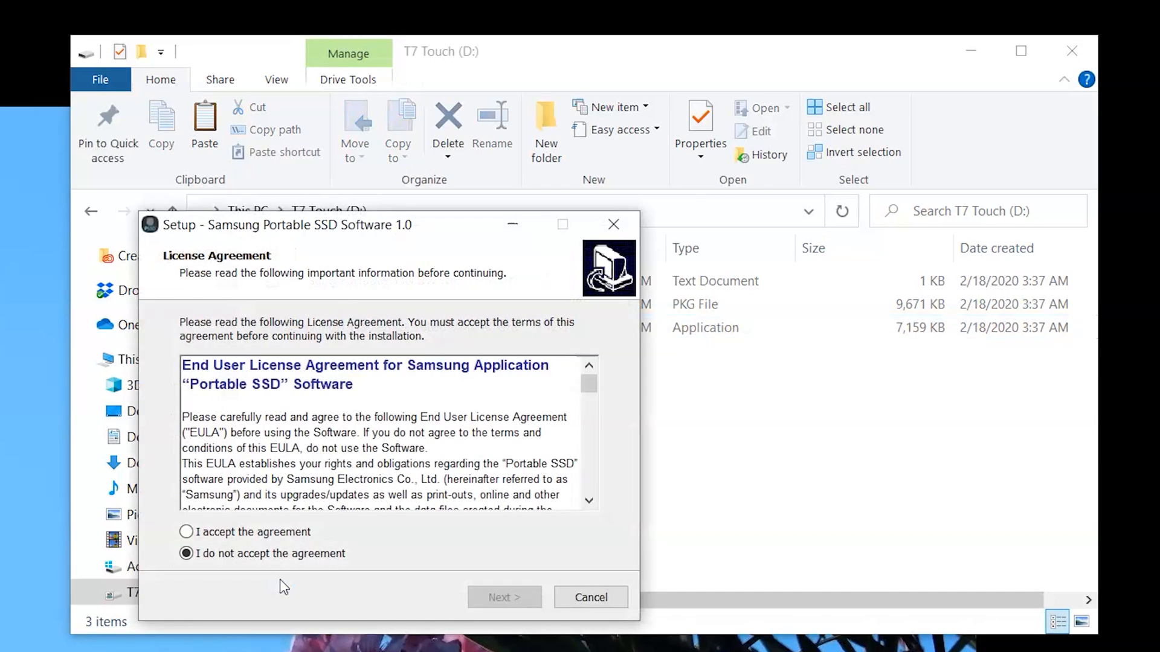
left_click(187, 531)
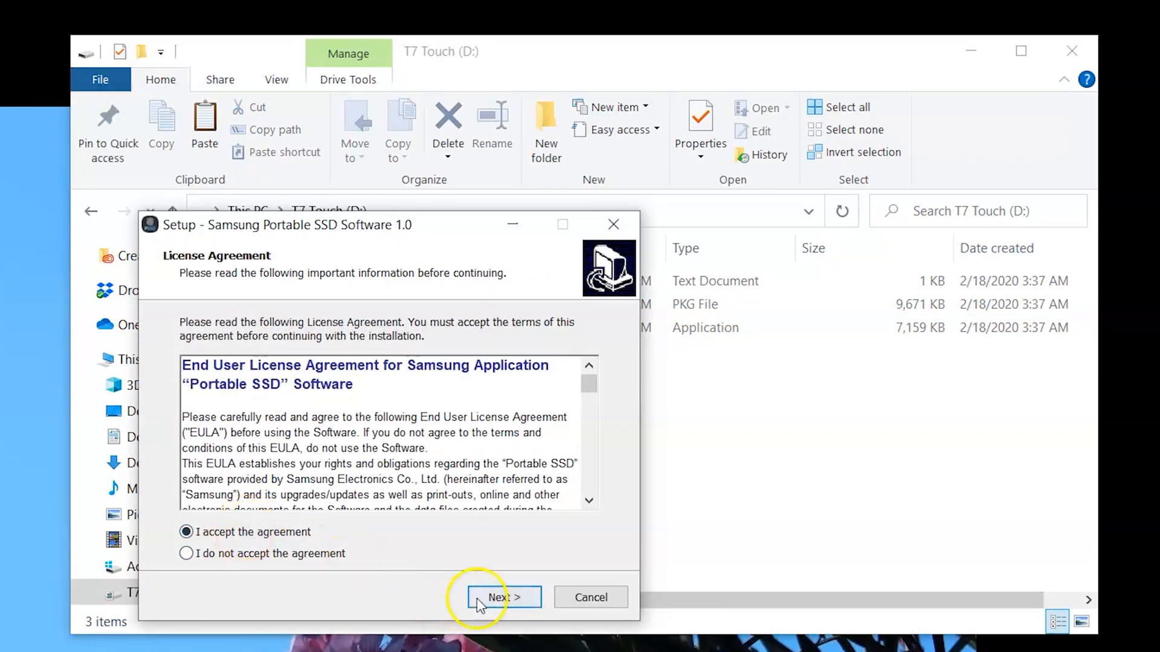
left_click(502, 597)
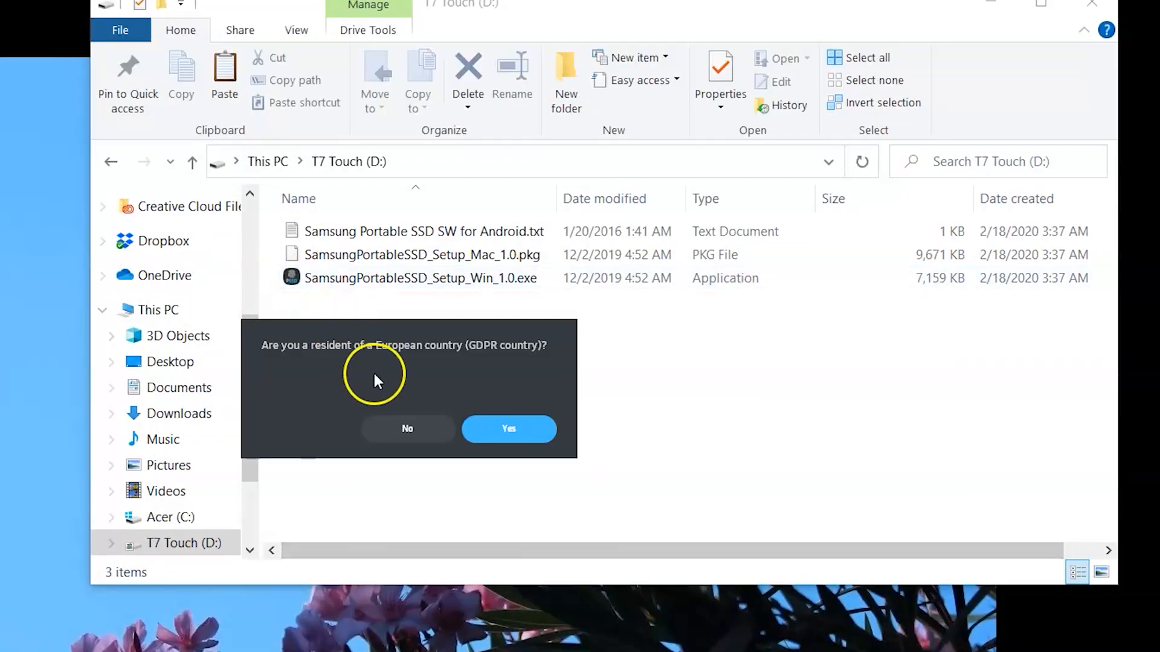
Step: Answer the GDPR residency question, choose Security with Password and Fingerprint, and enter the password
left_click(508, 429)
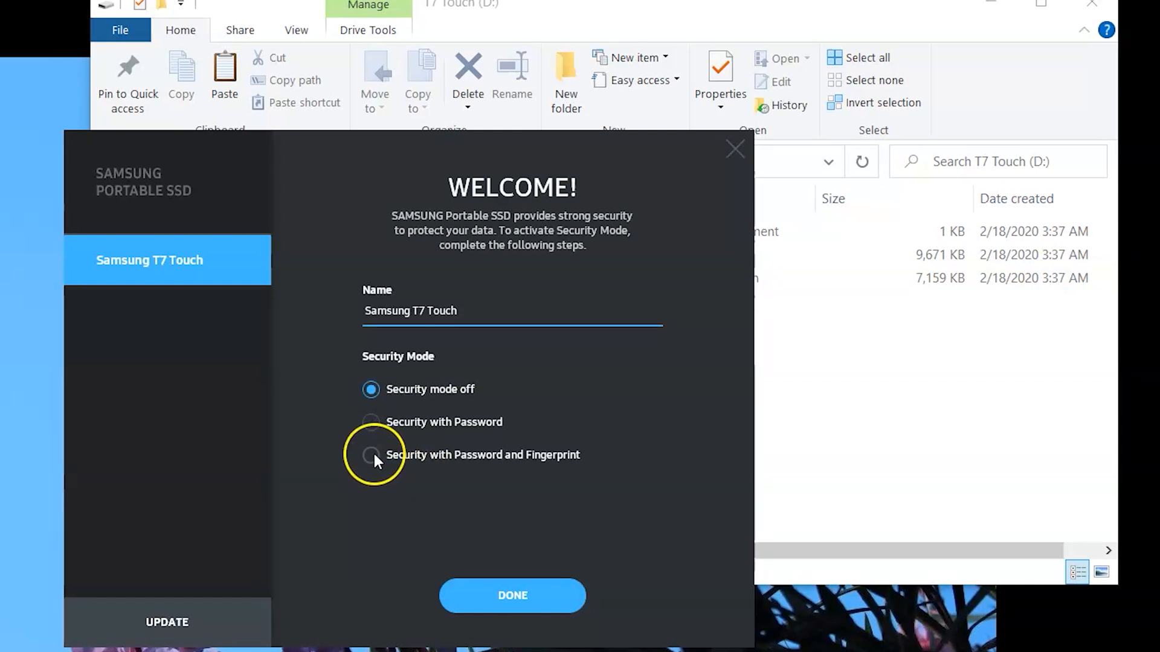
left_click(370, 455)
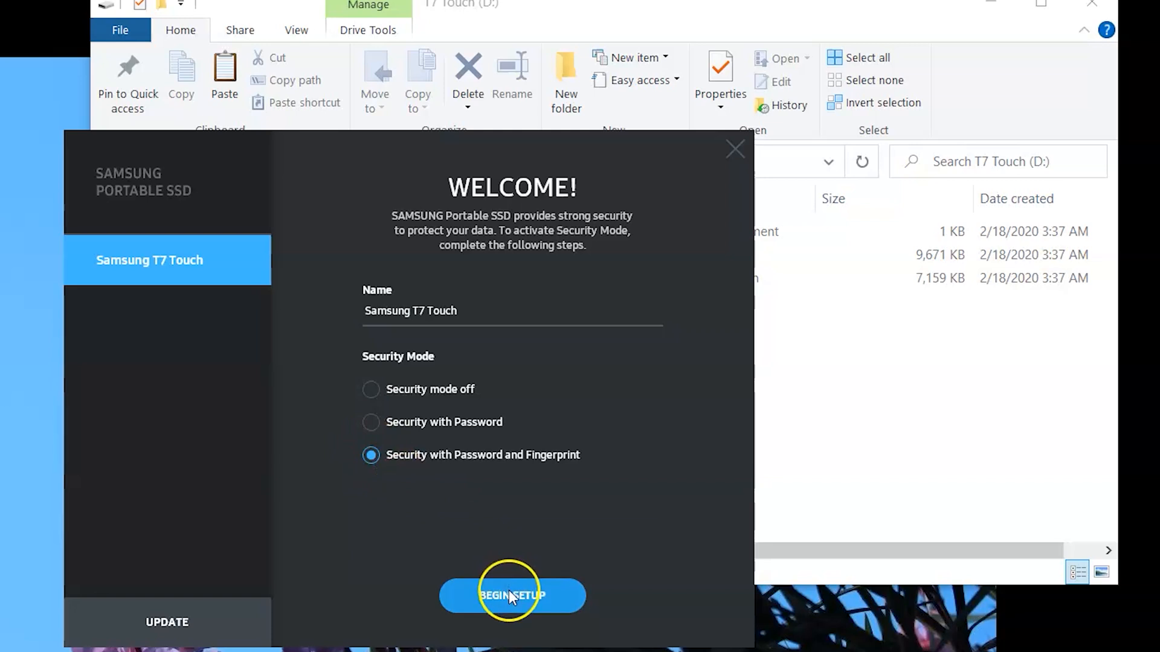
left_click(511, 595)
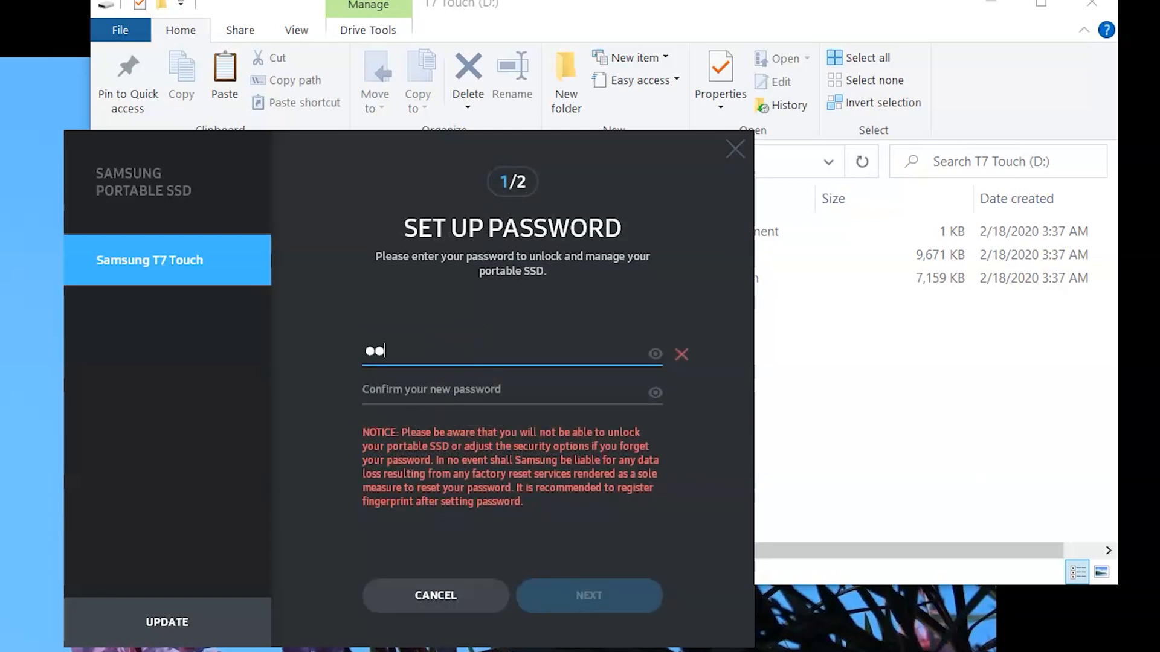
type("••")
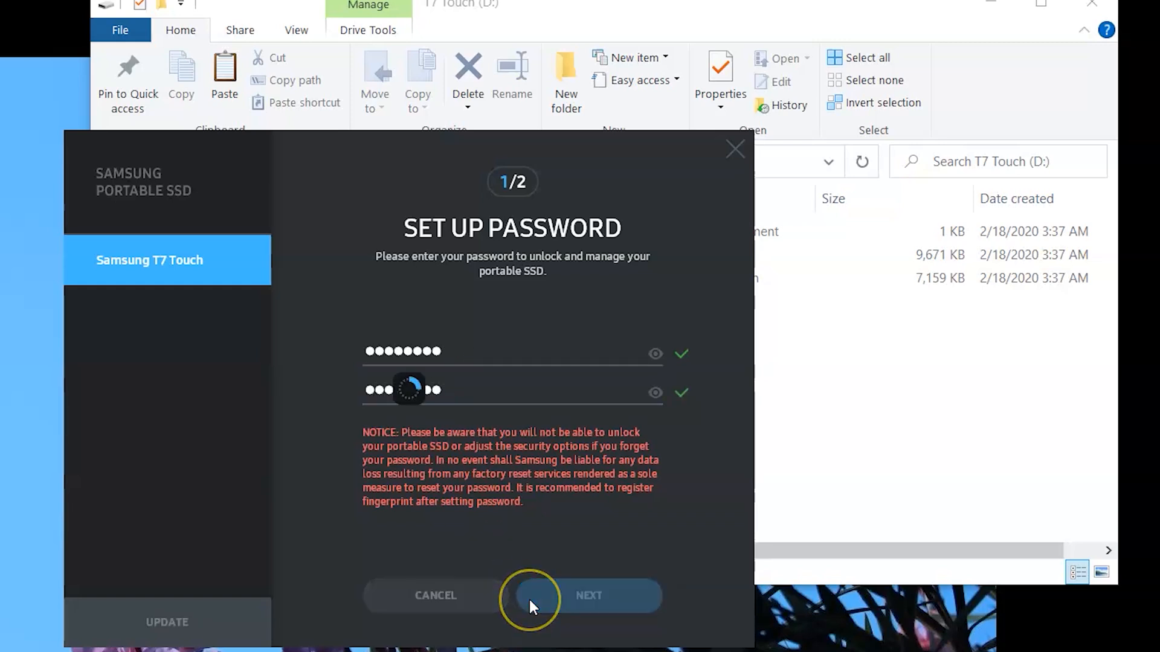
Step: Scan a finger on the T7 Touch sensor and register an additional fingerprint
left_click(588, 595)
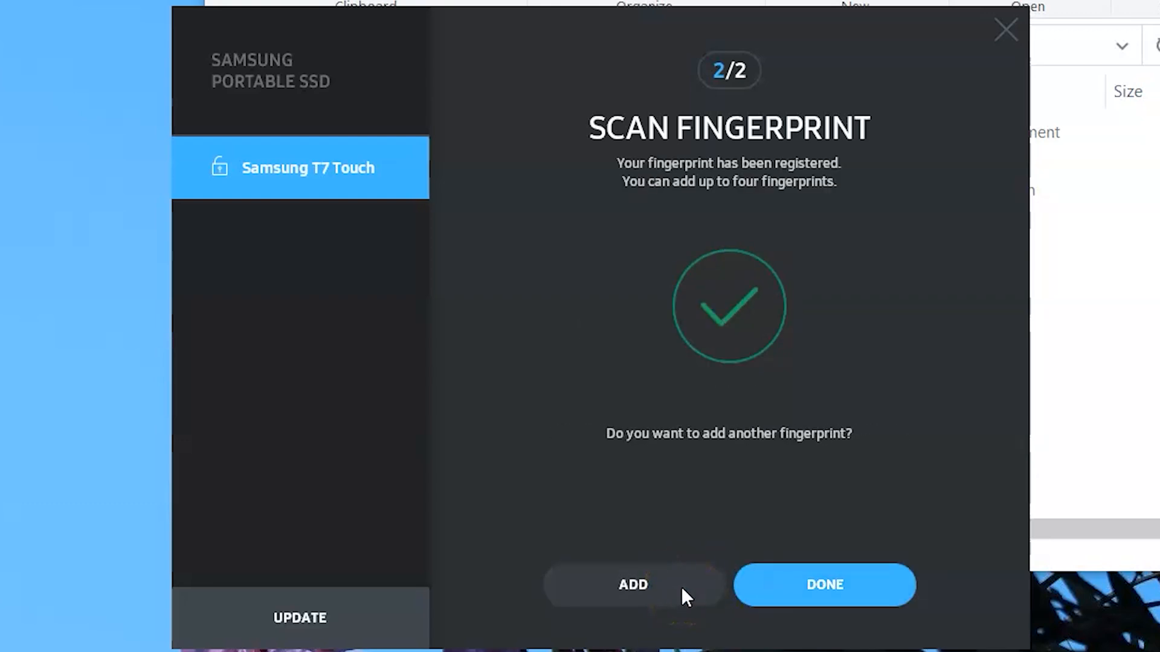
left_click(631, 585)
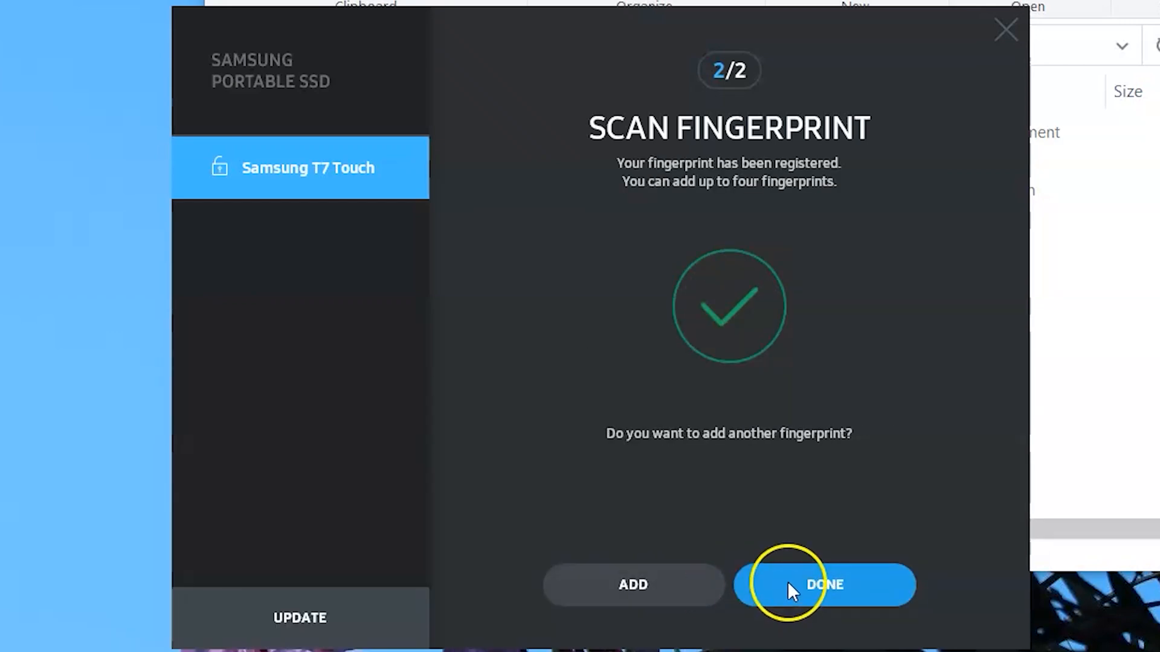
Step: Finish fingerprint setup, edit Fingerprints after confirming the password, and cancel renaming Fingerprint 1
left_click(824, 584)
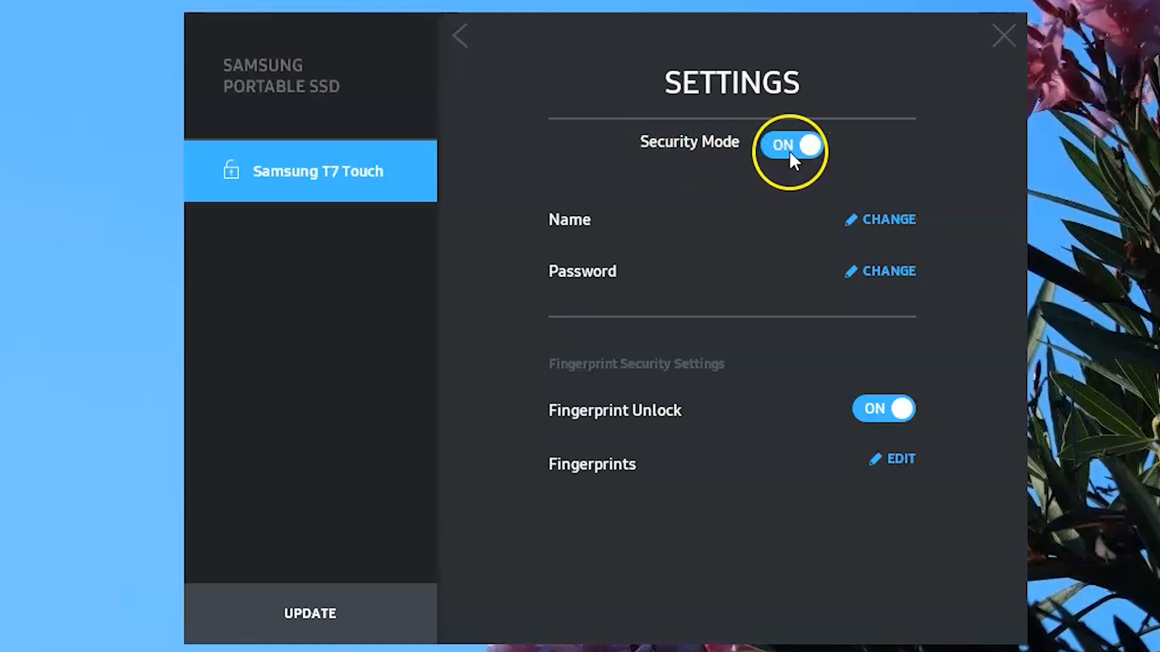
left_click(791, 145)
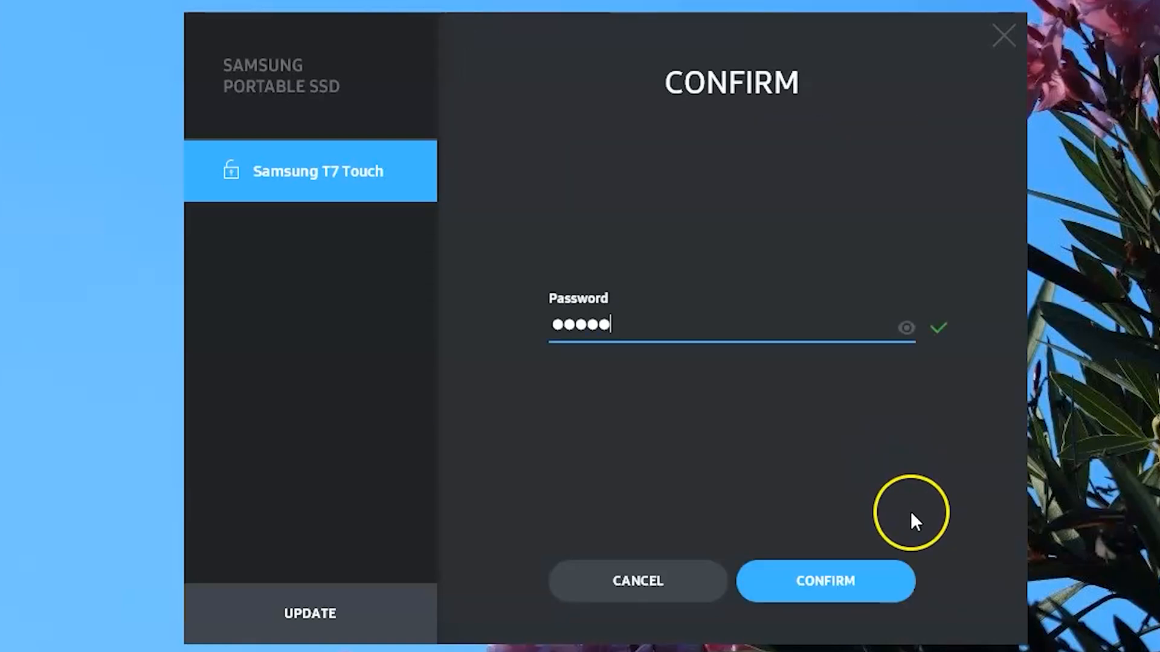
left_click(824, 581)
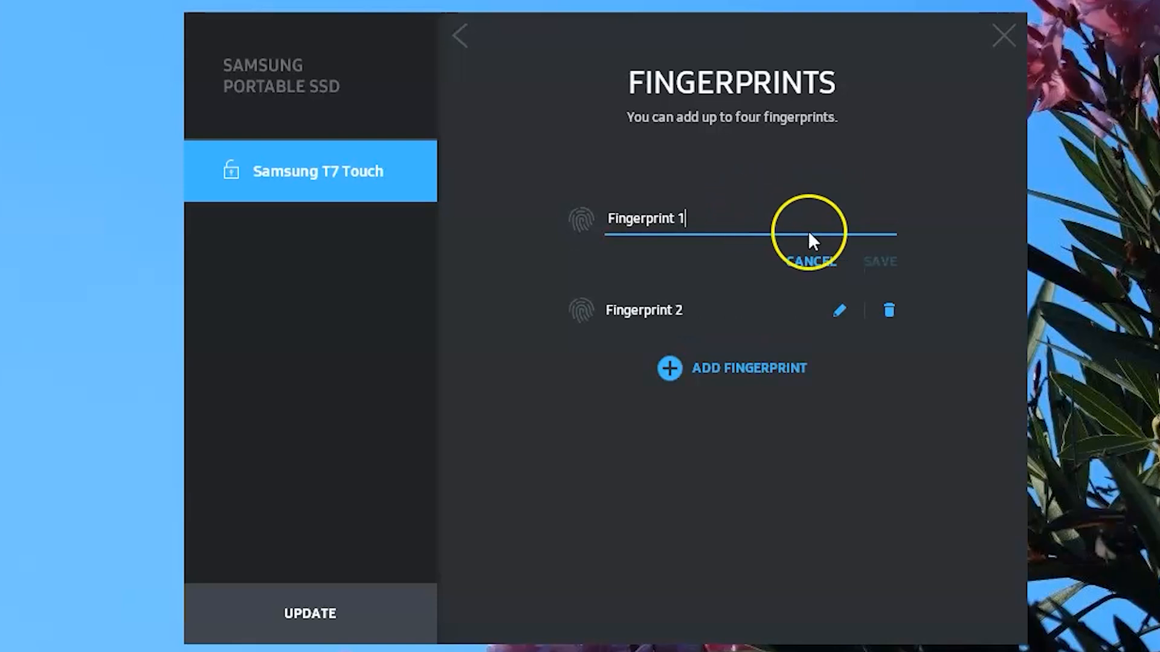
left_click(879, 261)
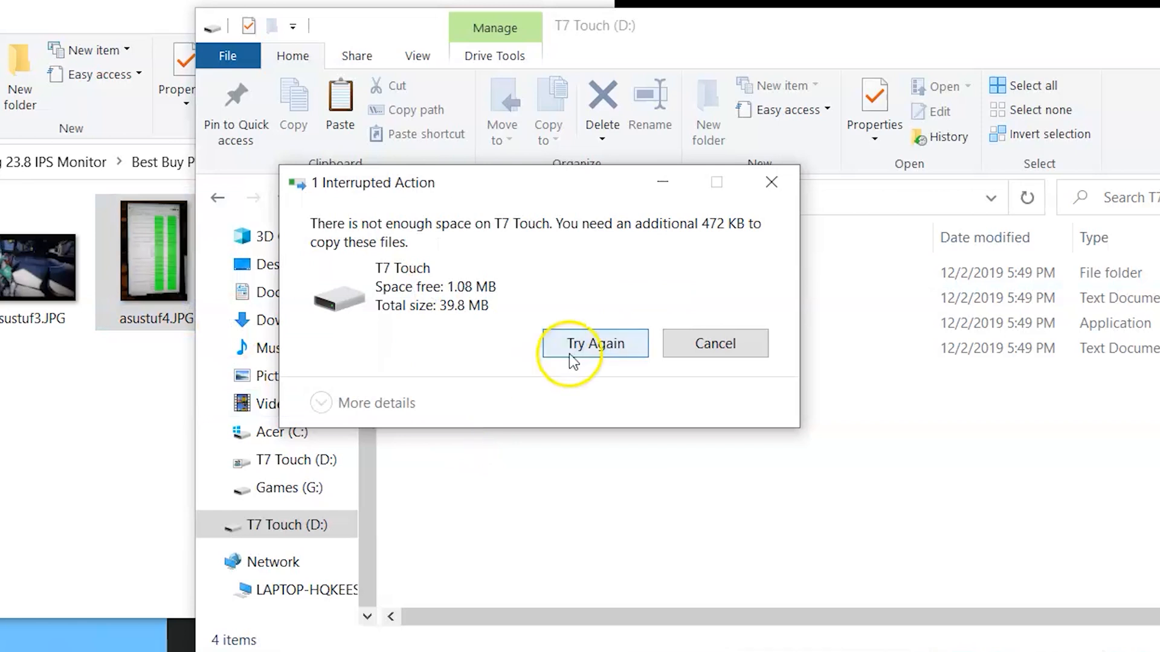
mouse_move(576, 320)
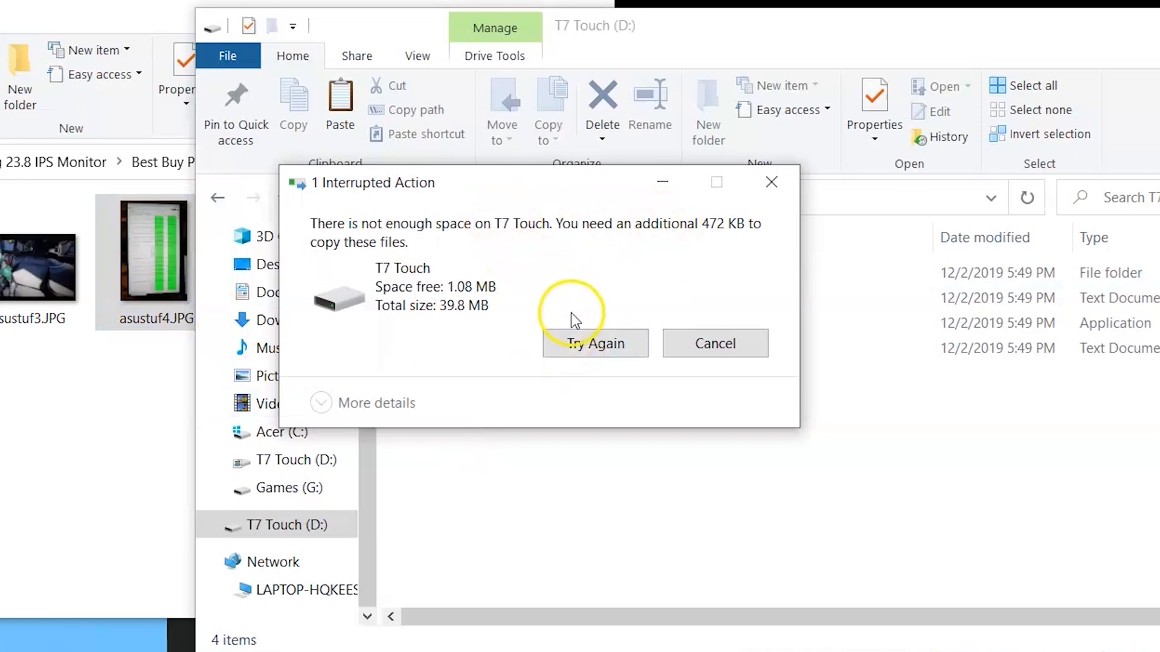
Step: Respond to the not-enough-space Interrupted Action warning while copying onto T7 Touch (D:)
left_click(594, 343)
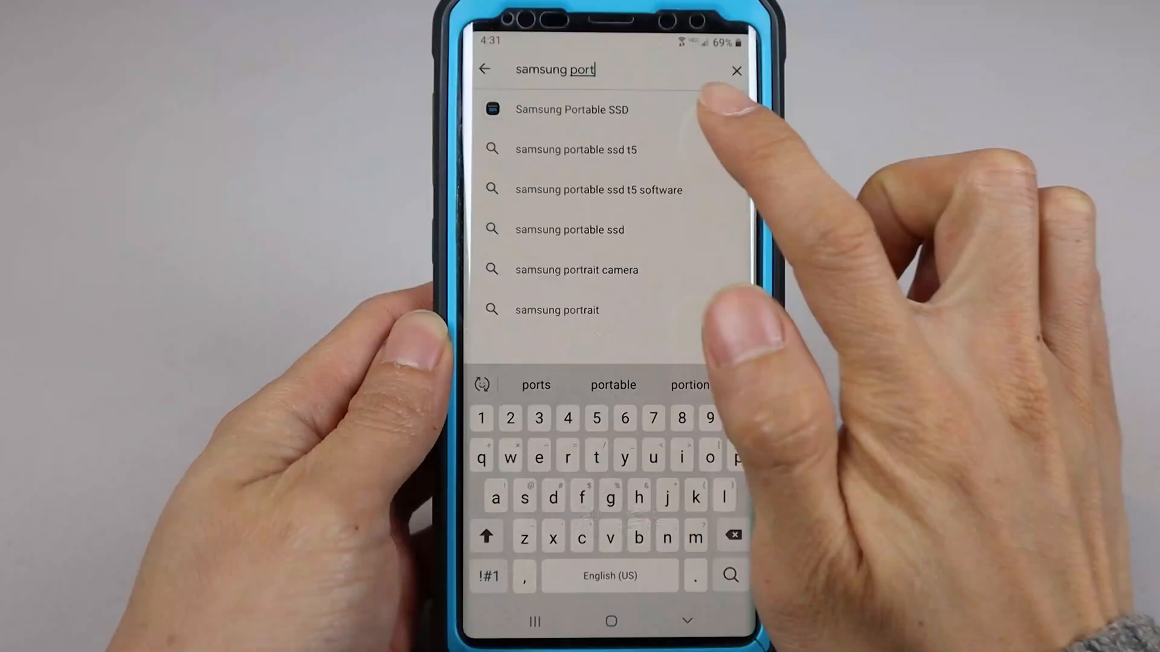
Step: Open the Samsung Portable SSD app from its Play Store search result
left_click(570, 109)
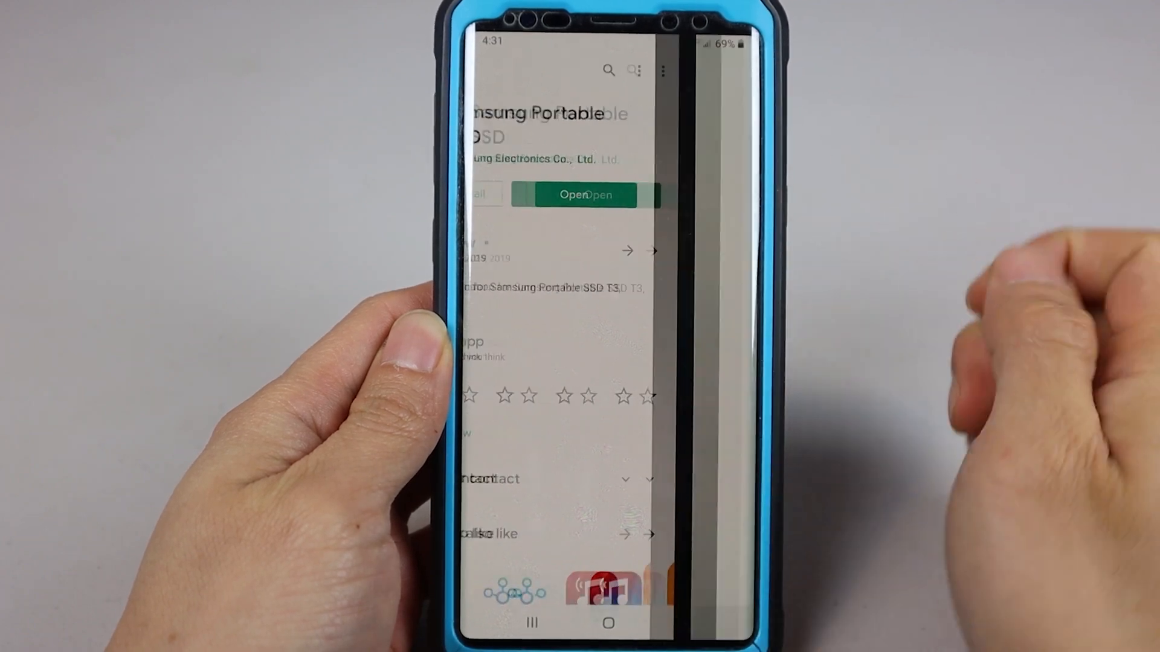
left_click(573, 195)
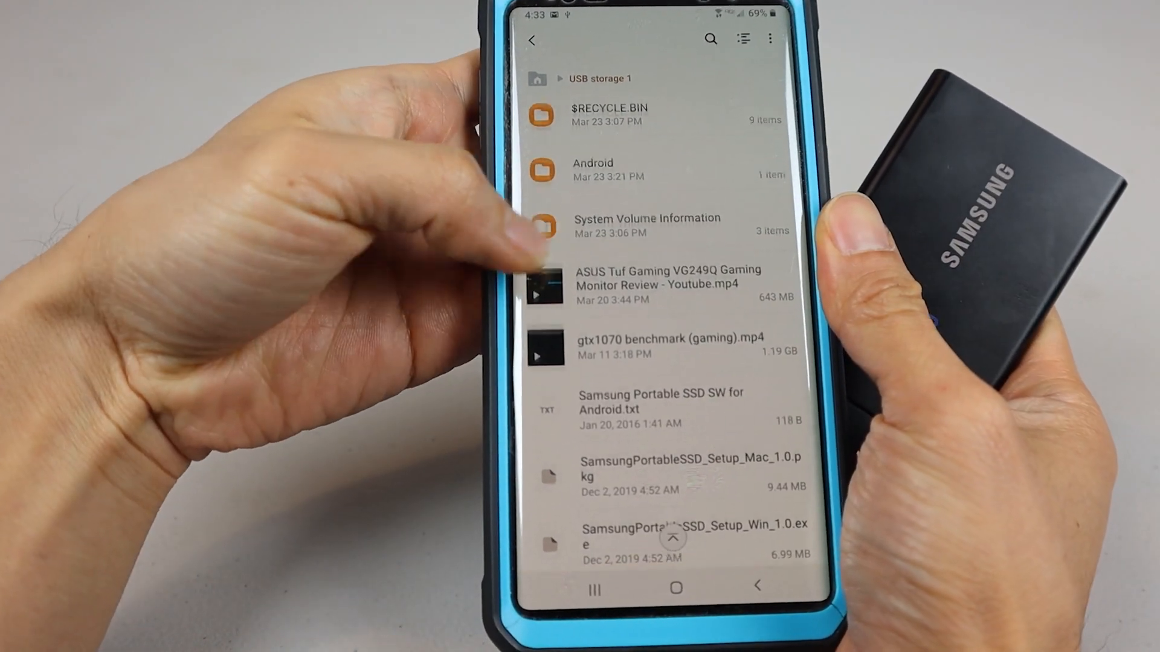
Step: Copy the selected Camera photos to USB storage 1 and open one copied photo
left_click(659, 285)
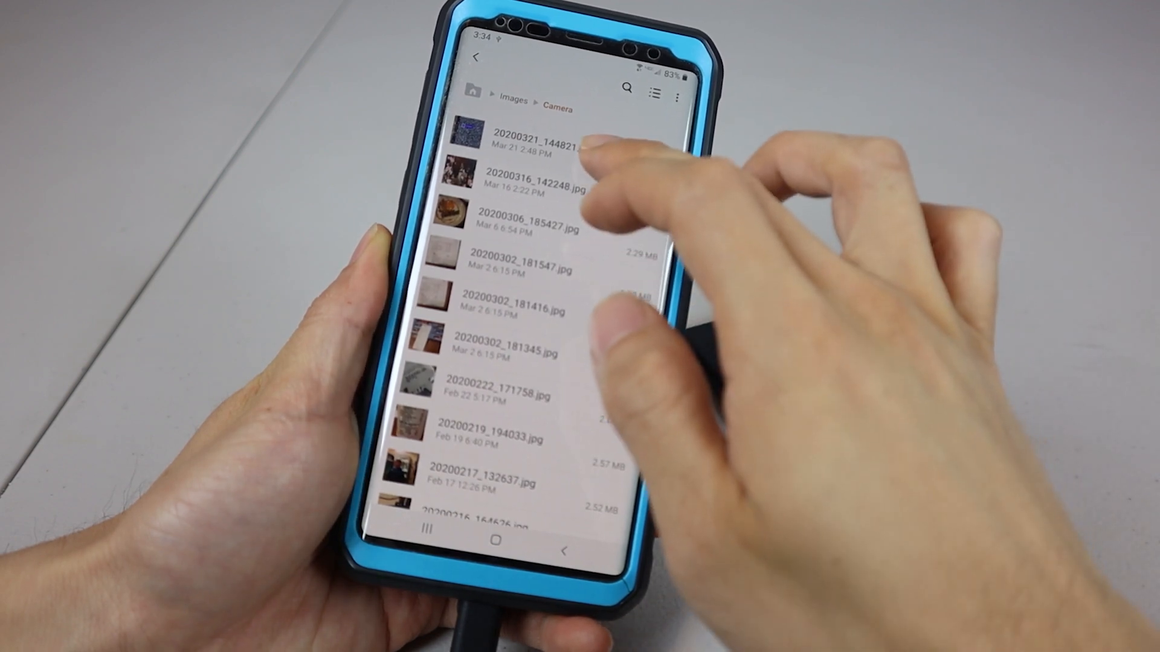
left_click(479, 181)
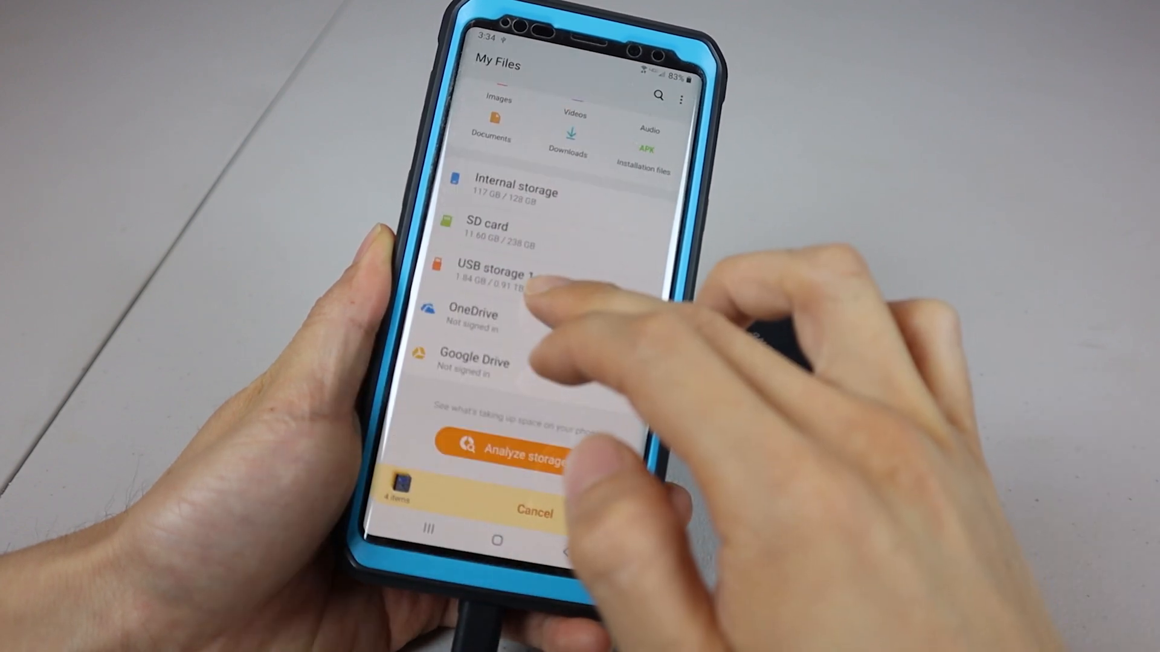
left_click(495, 273)
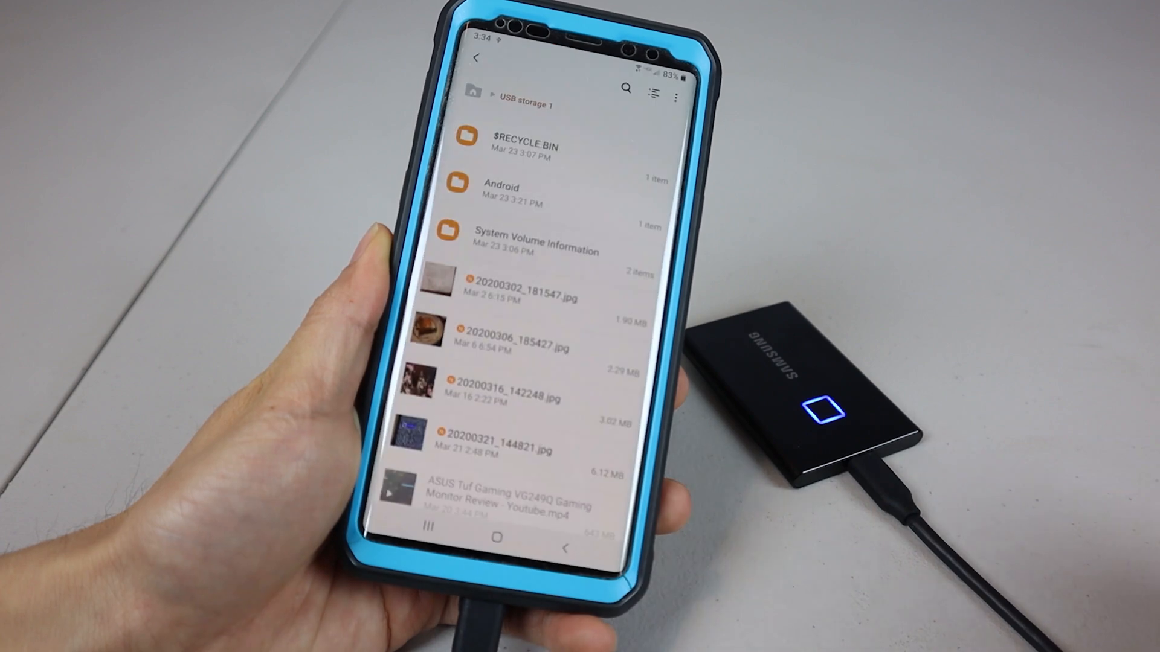
scroll("down", 3)
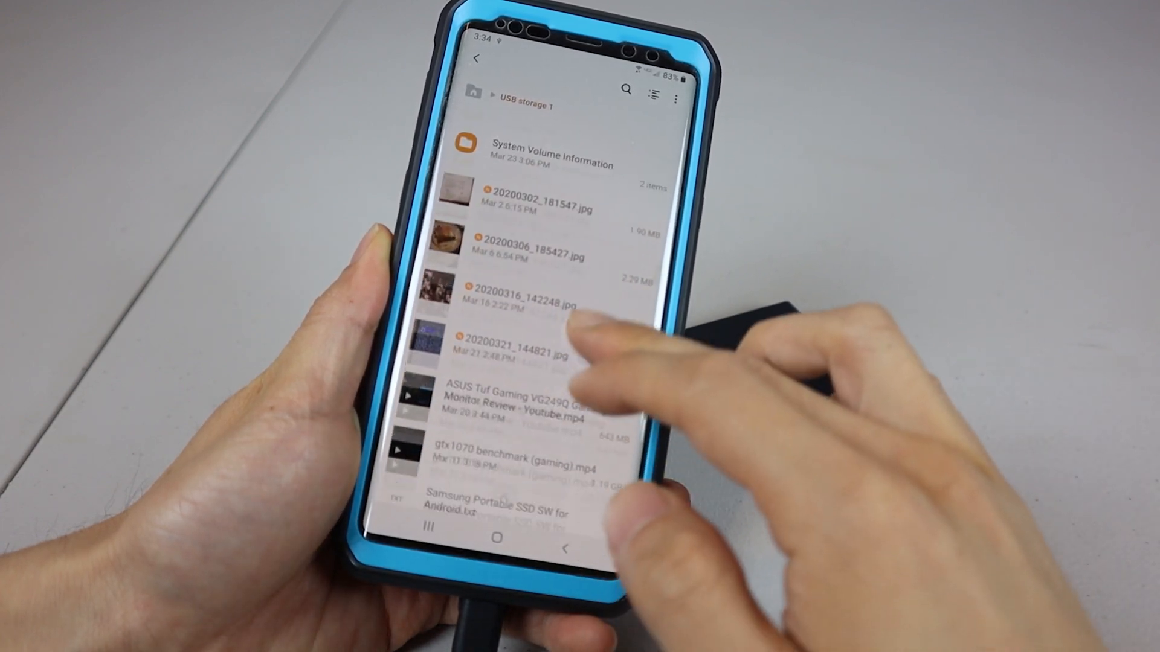
left_click(529, 301)
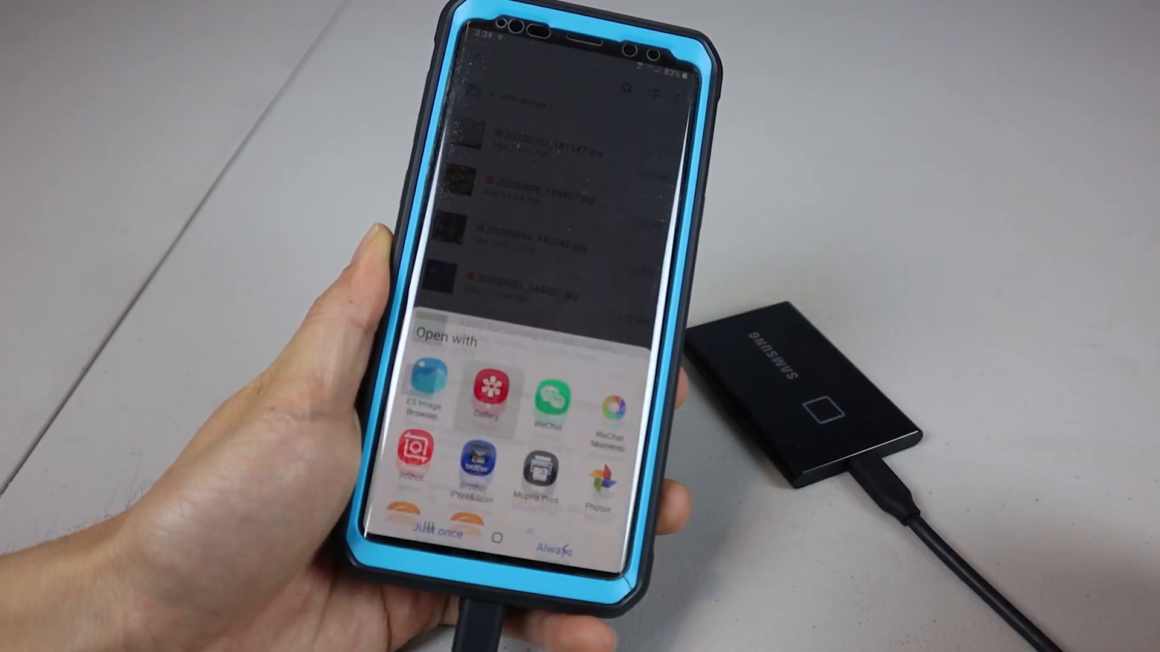